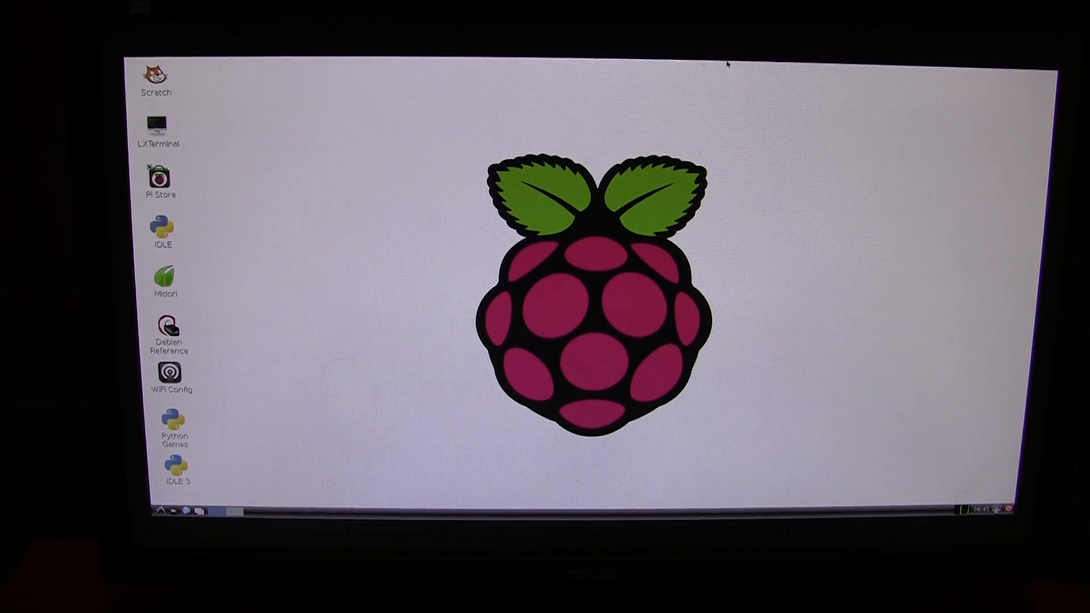
Launch Midori from the desktop and dismiss the applications menu, showing Chrome's thank-you page
left_click(159, 511)
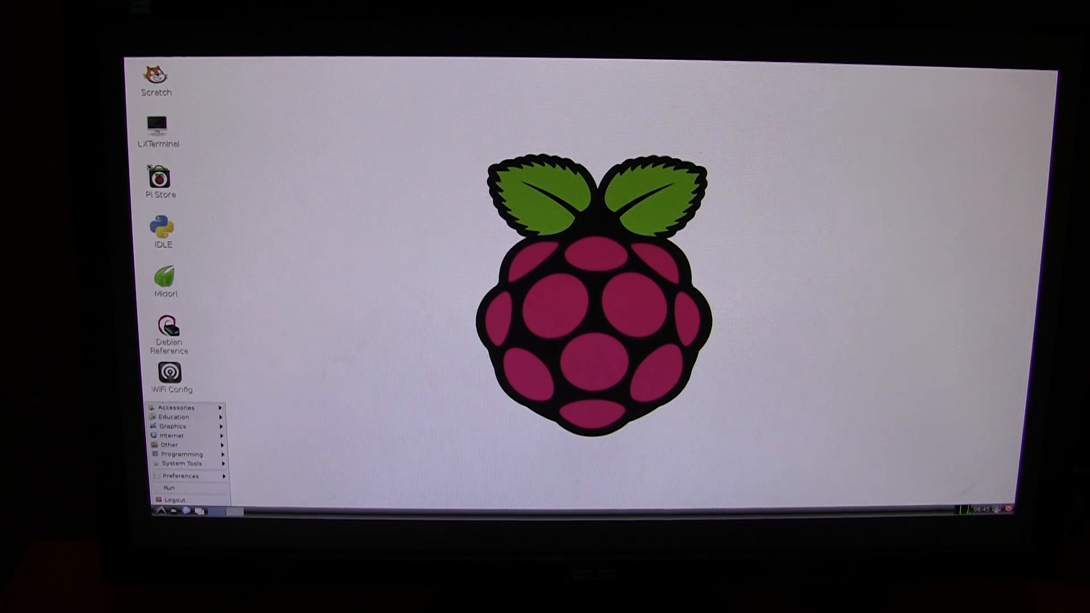
mouse_move(171, 436)
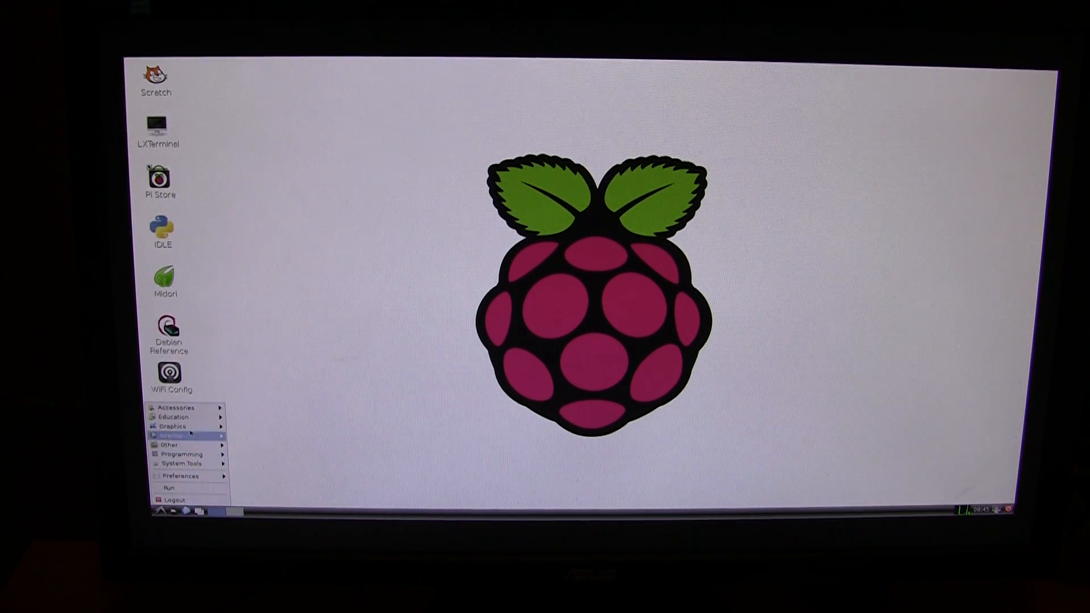
mouse_move(172, 416)
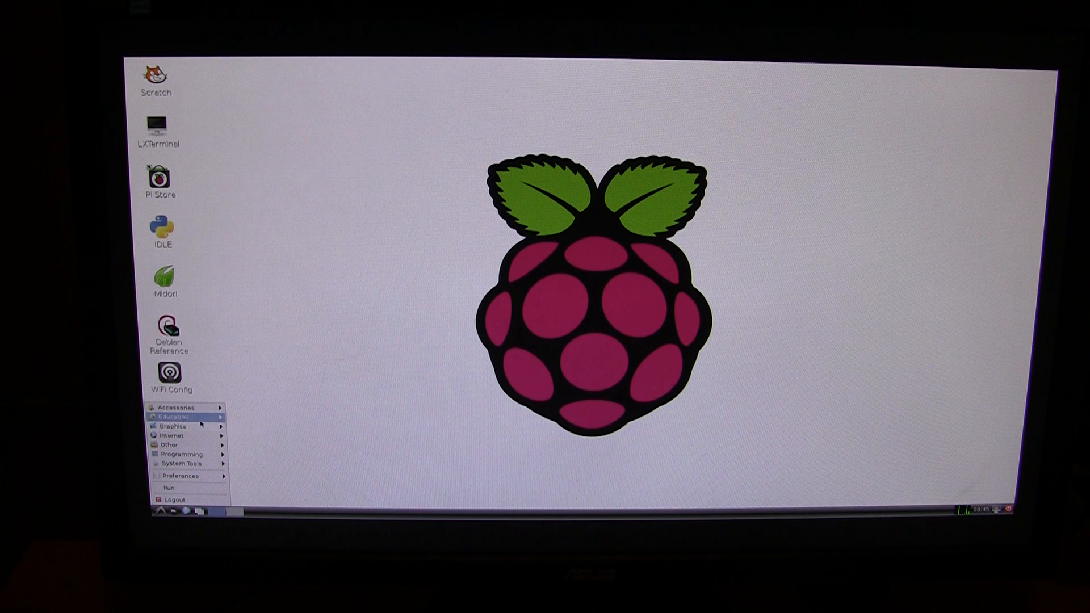
mouse_move(171, 436)
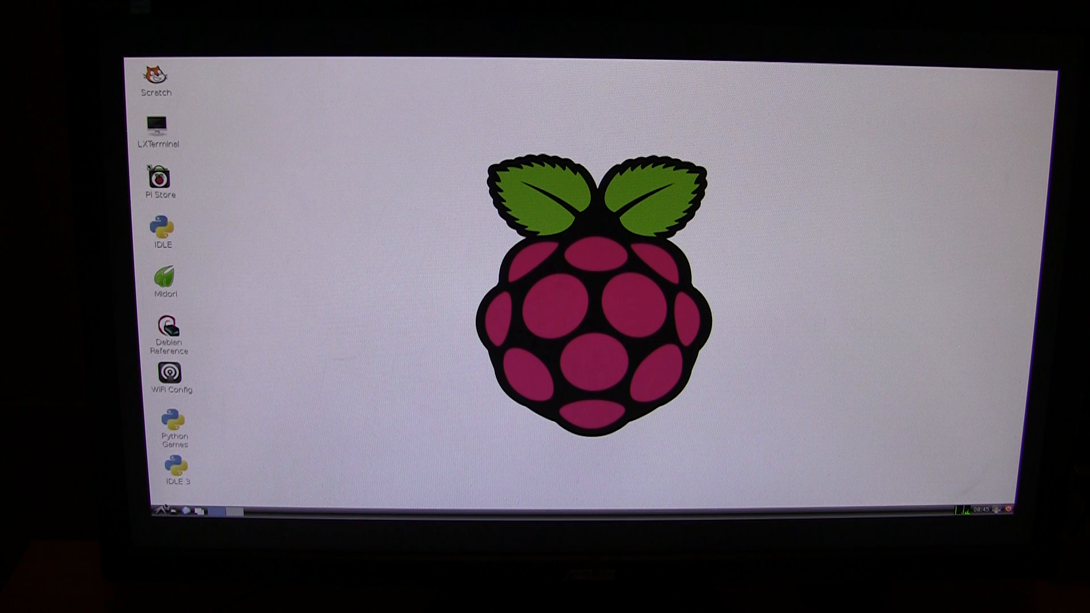
left_click(158, 511)
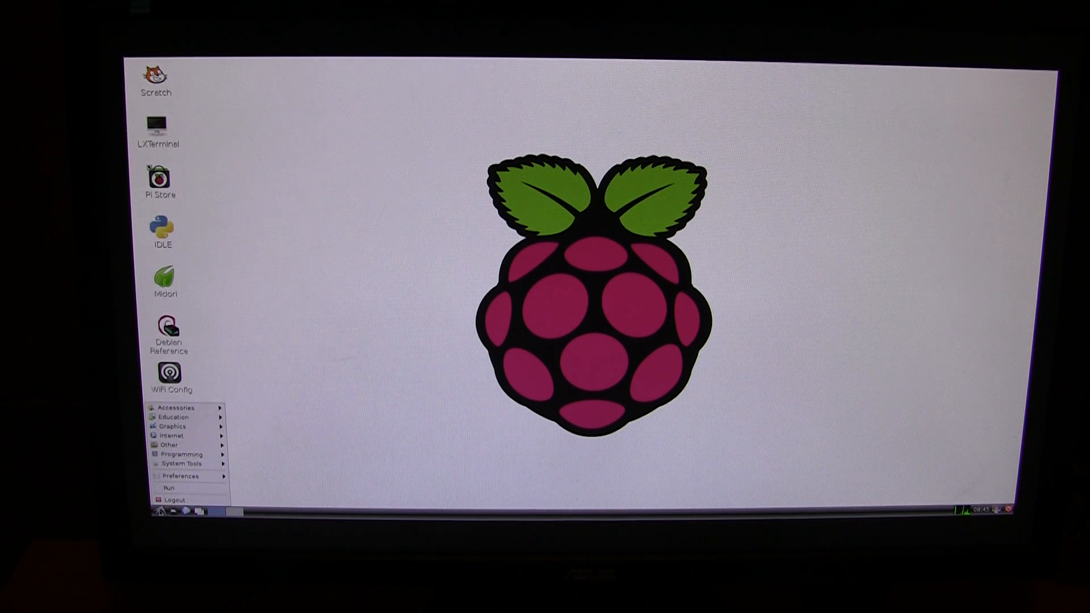
mouse_move(215, 162)
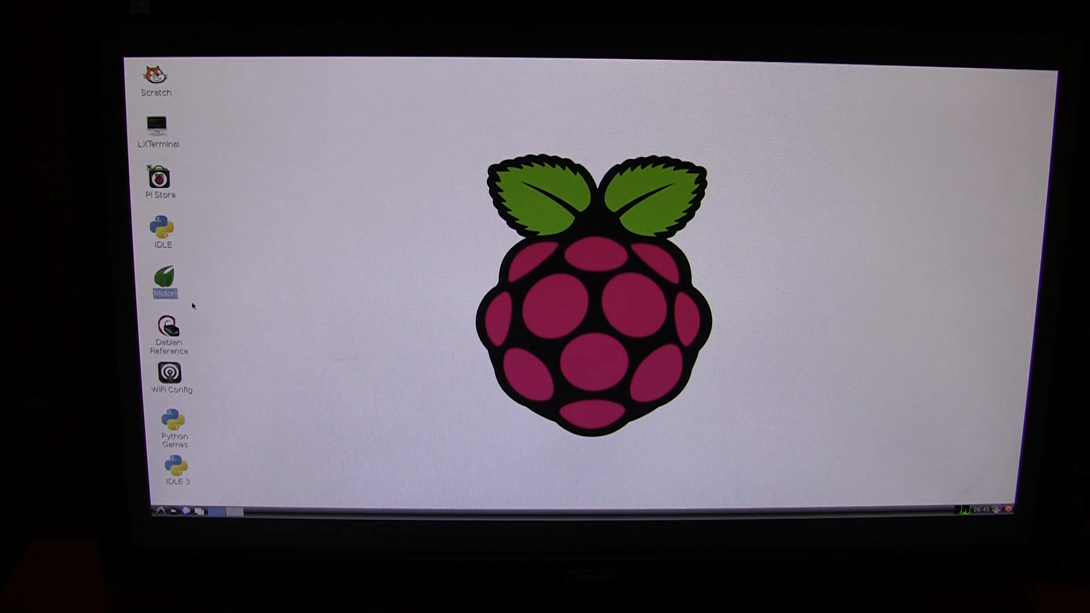
mouse_move(248, 281)
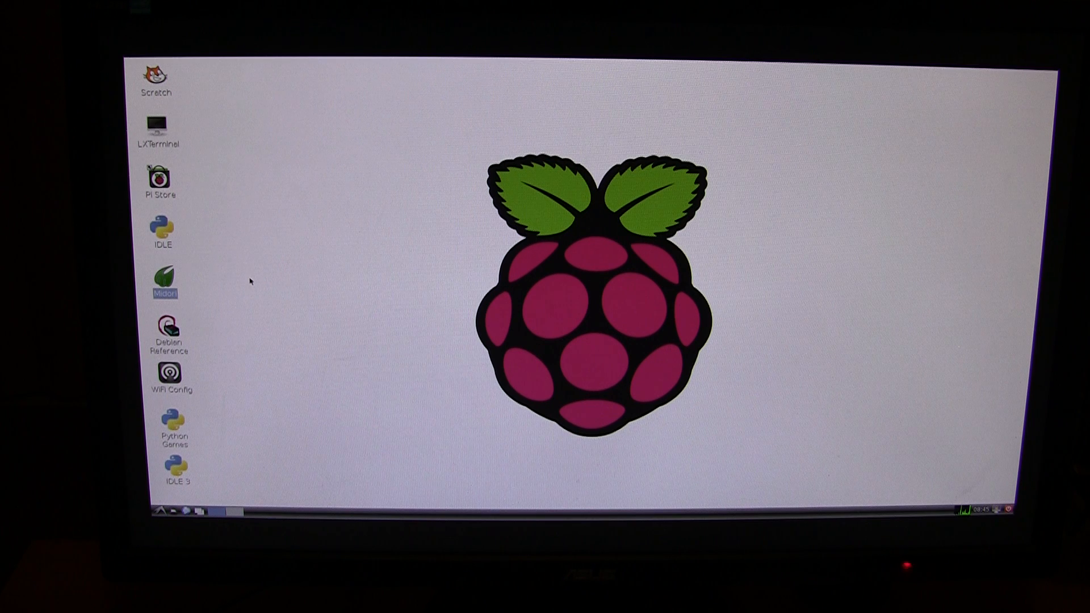
left_click(144, 511)
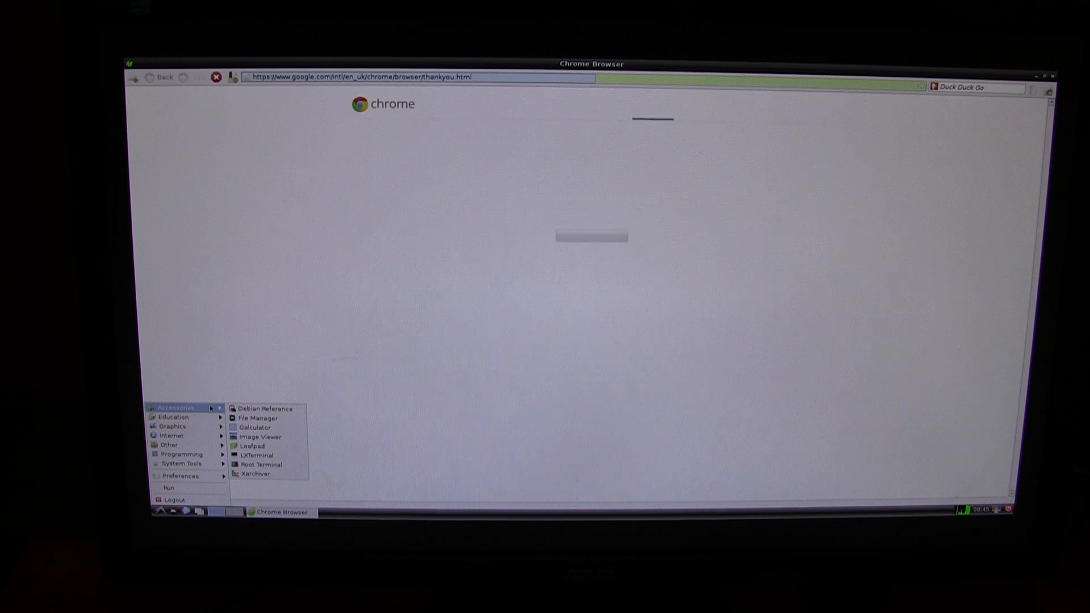
left_click(644, 106)
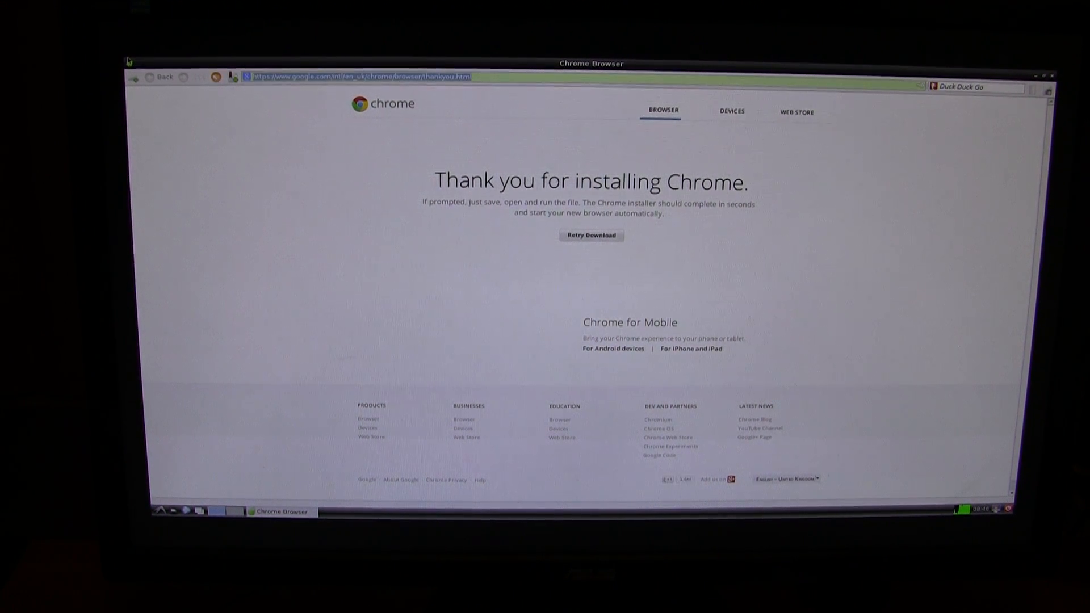
Enter google.com in the address bar to reach Google Australia
type("goo")
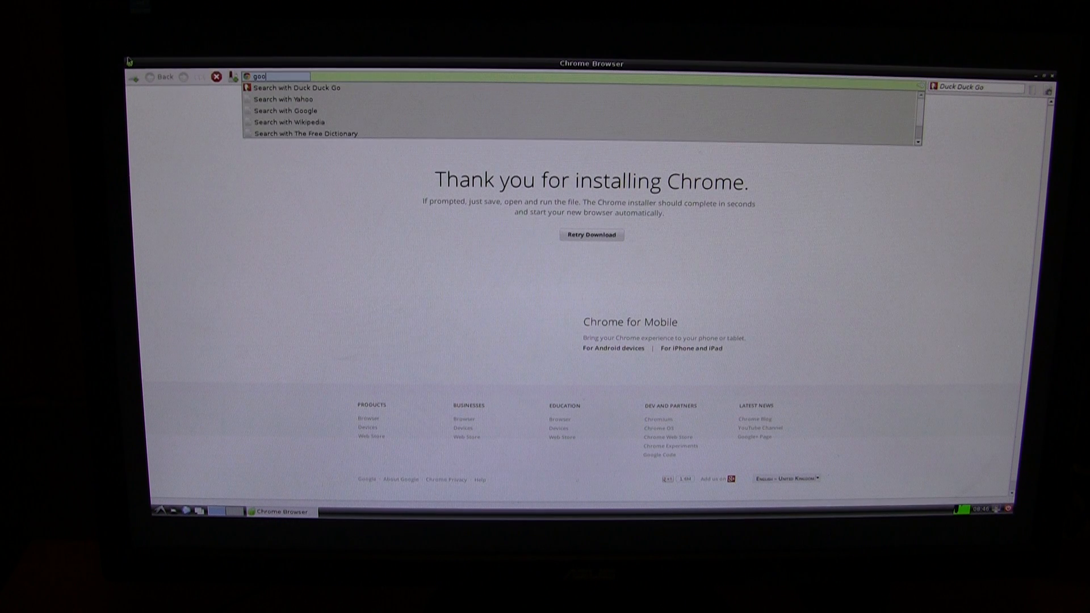
type("gl")
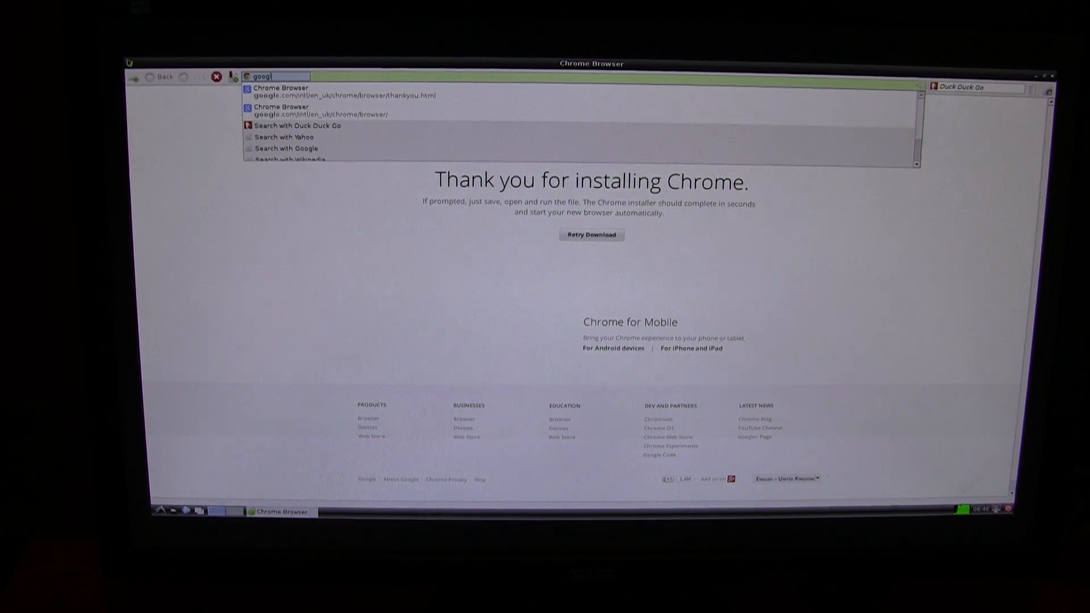
type(".c")
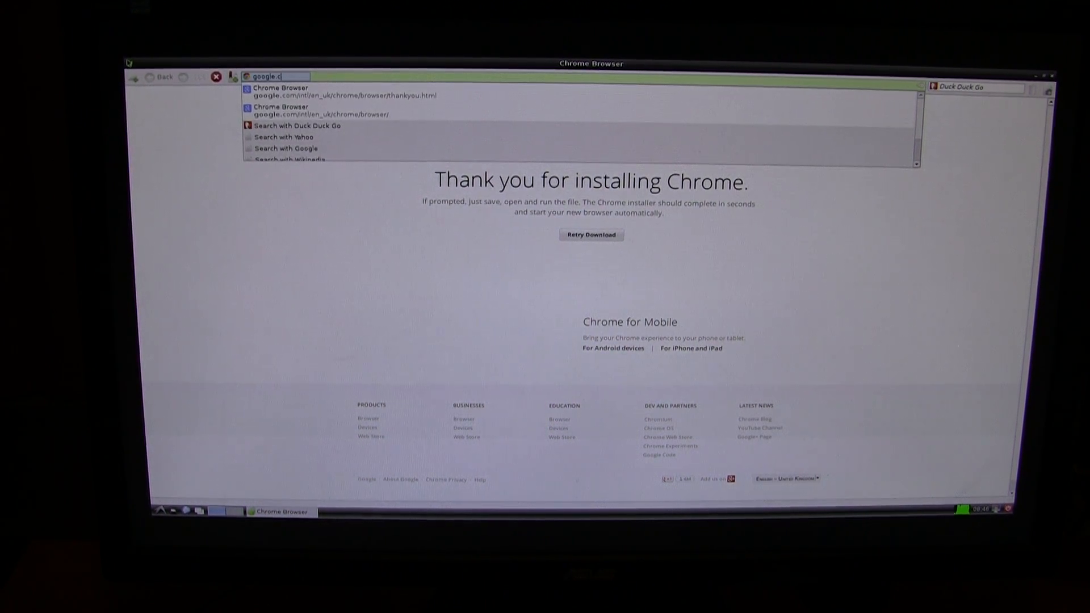
type("om.au/")
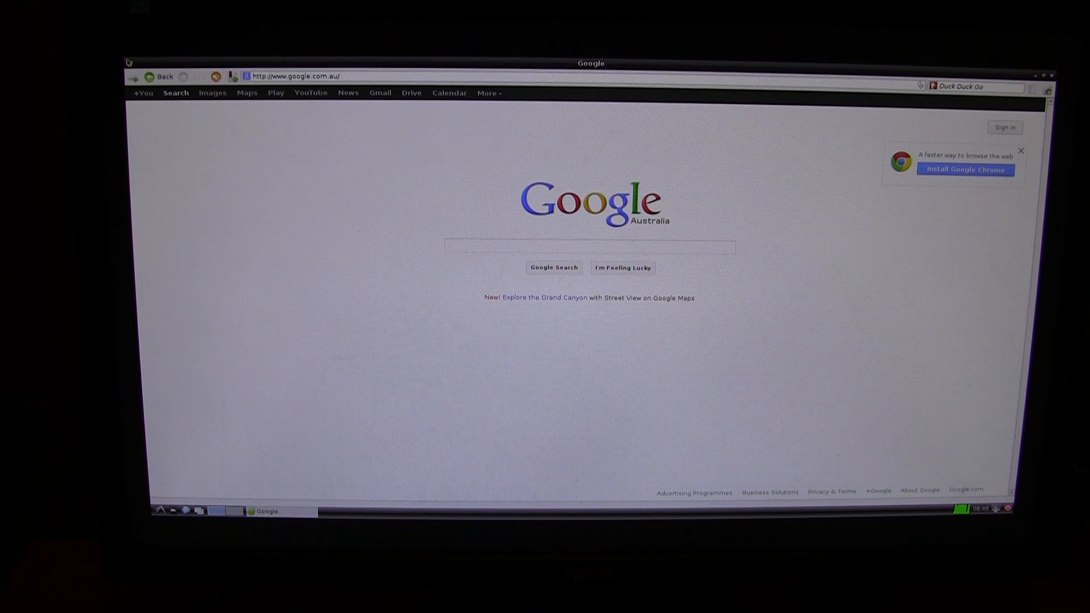
left_click(589, 246)
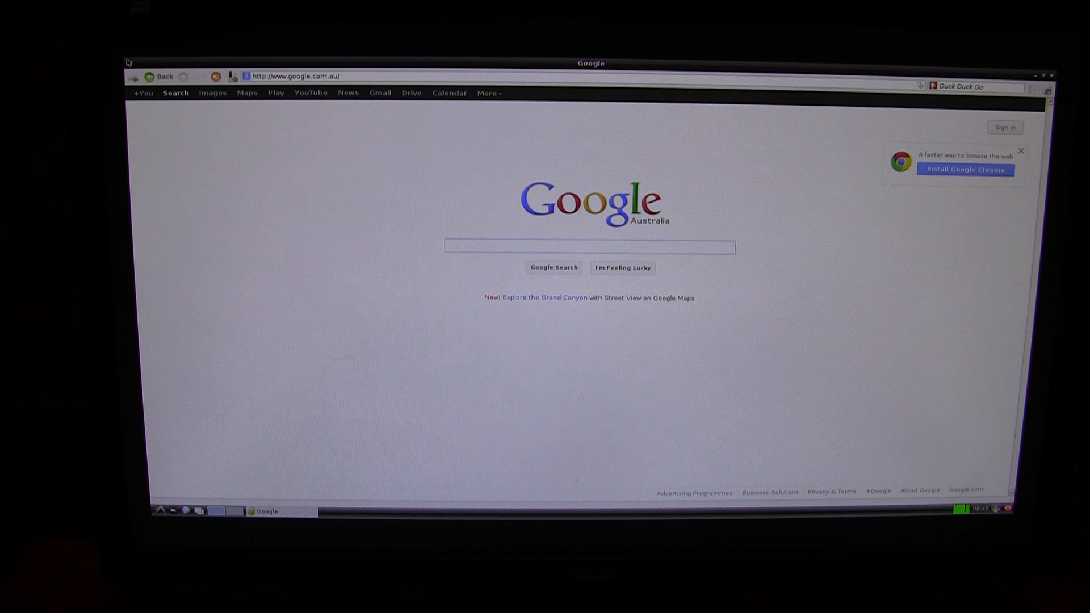
left_click(588, 247)
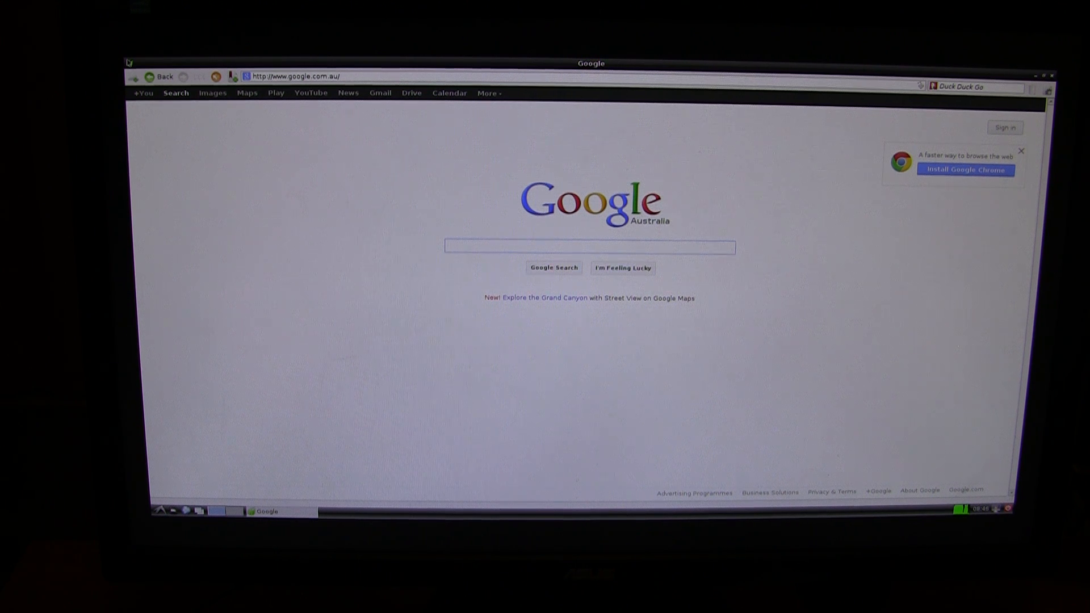
left_click(589, 247)
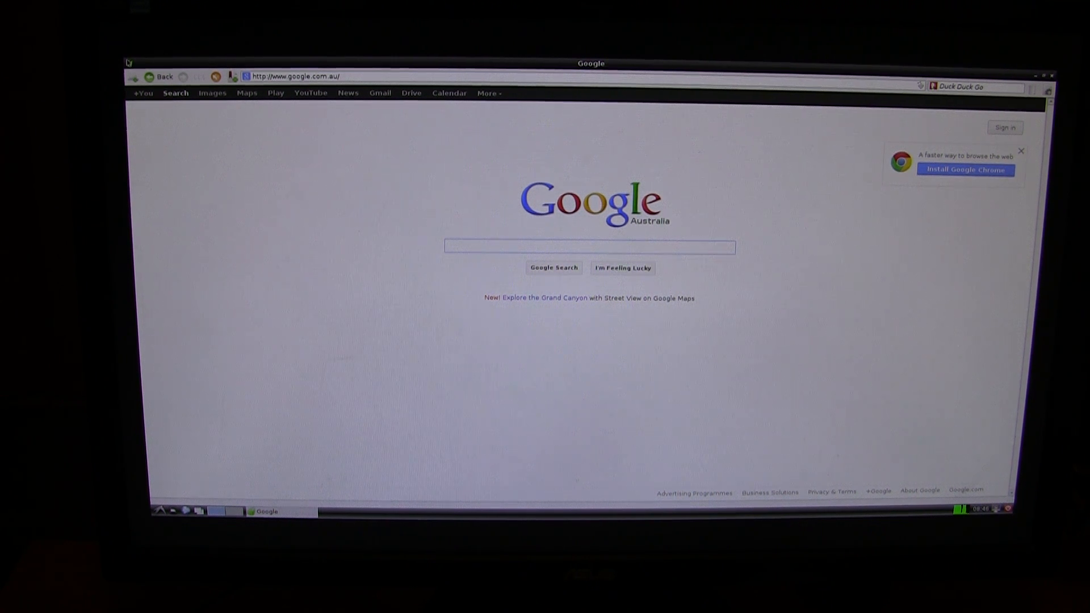
left_click(588, 247)
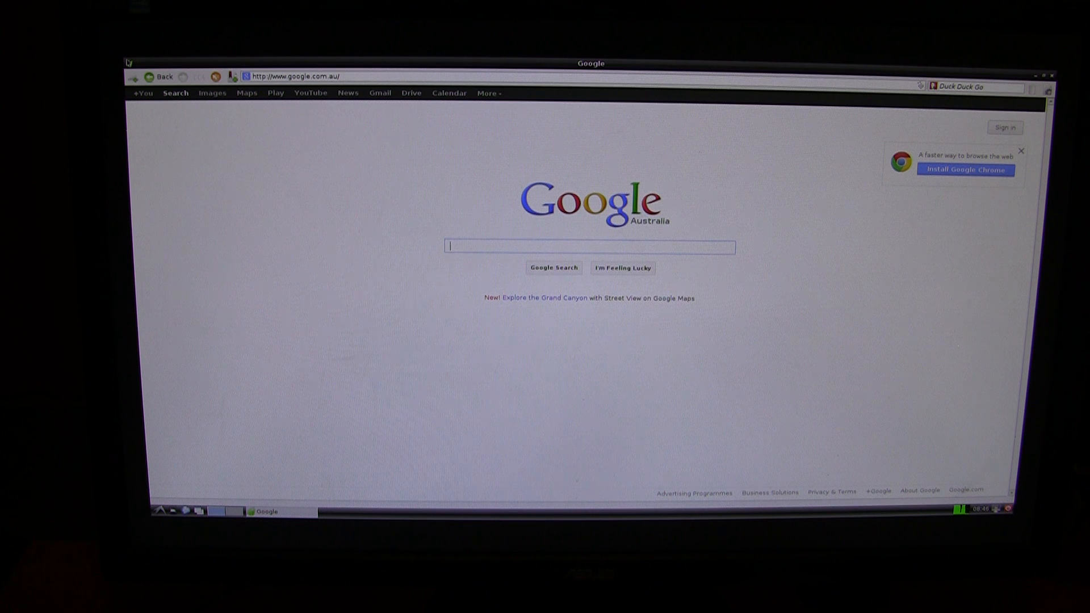